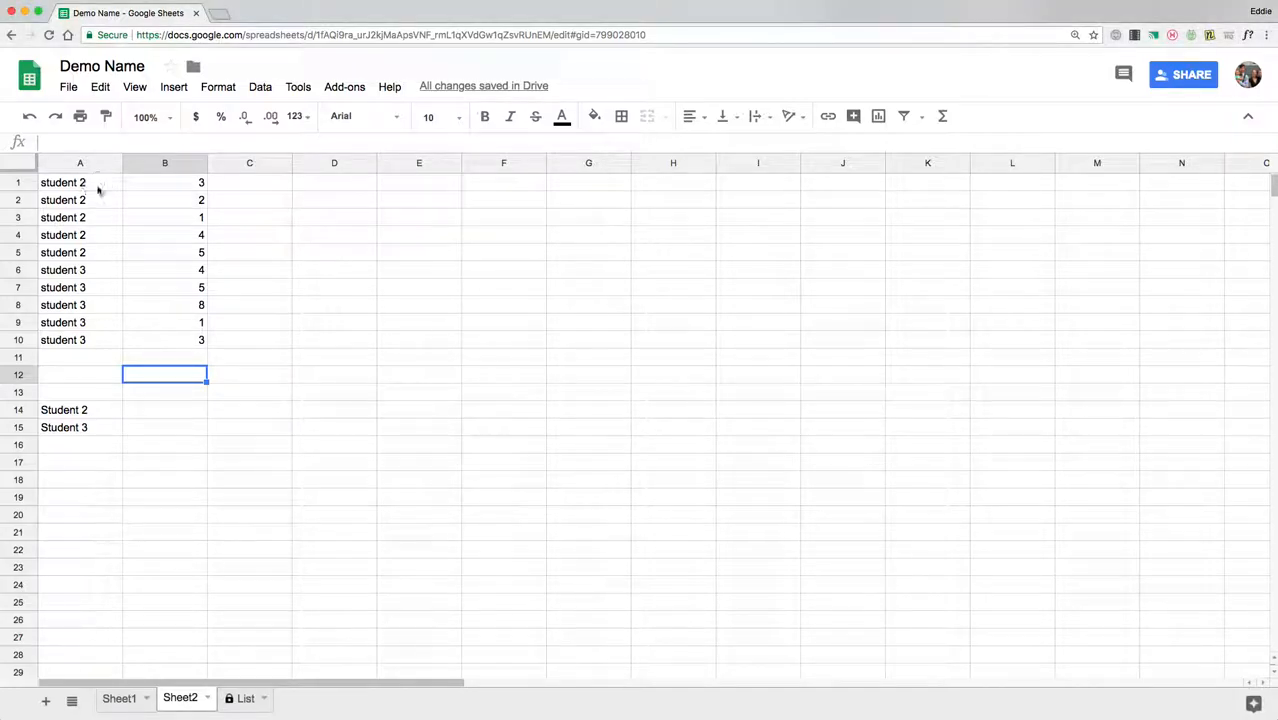
Clear the Student 2 and Student 3 labels from A14:A15 below the score list.
drag(80, 182, 200, 340)
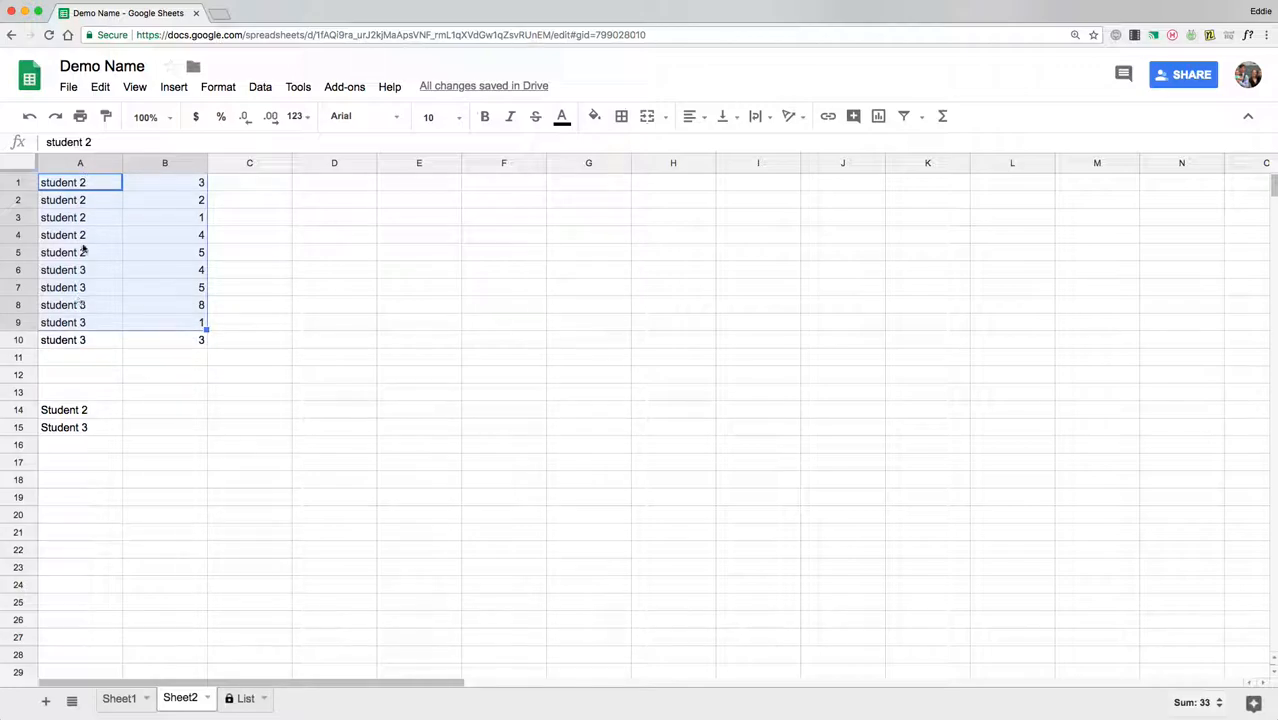
click(80, 408)
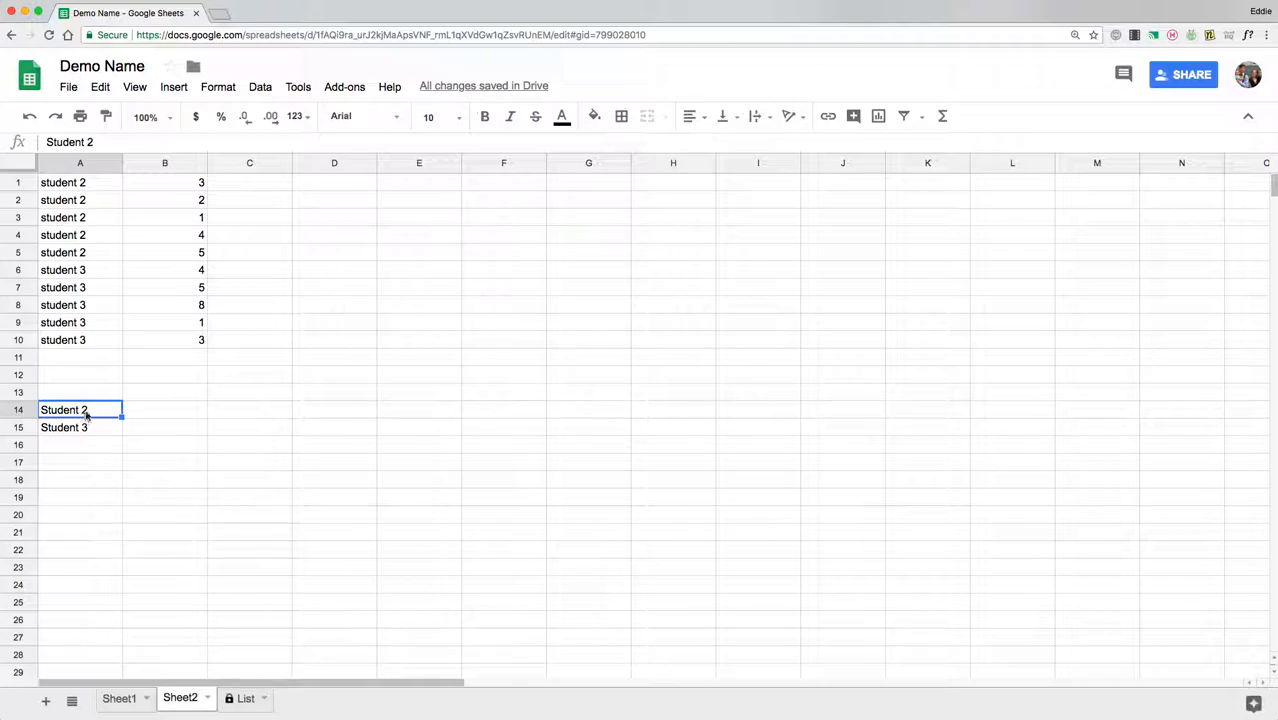
double_click(80, 408)
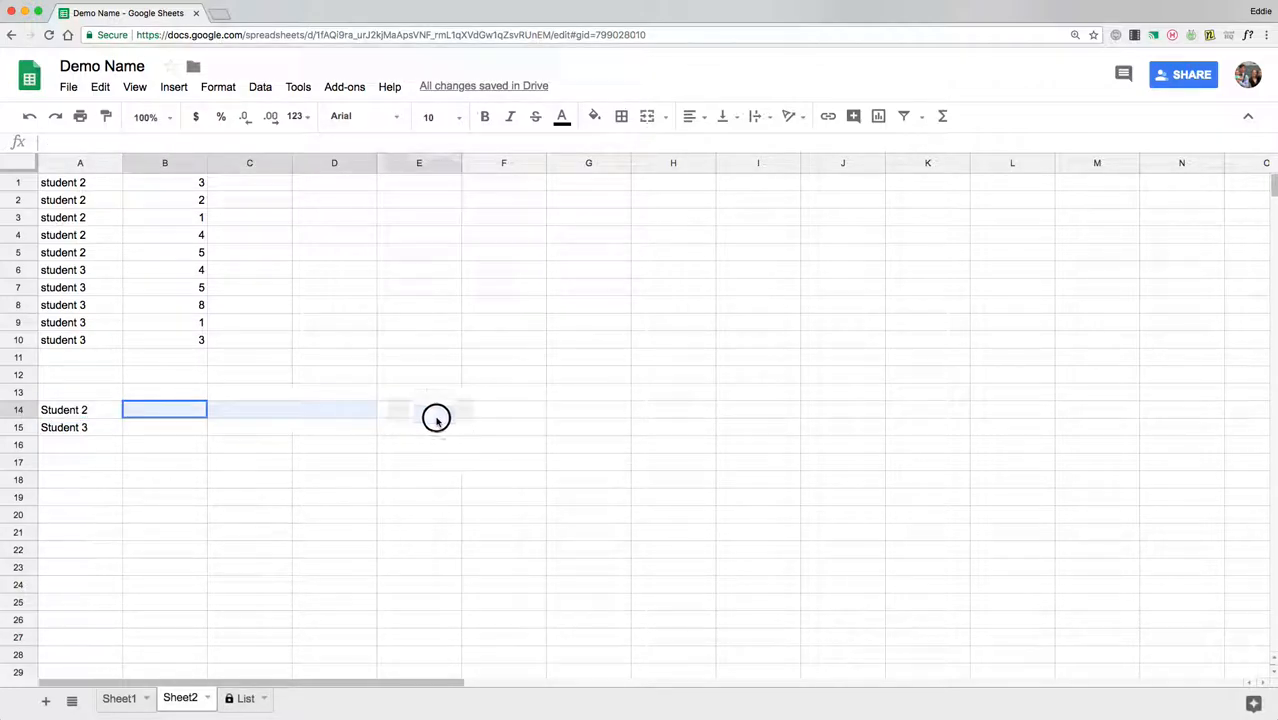
drag(164, 408, 880, 408)
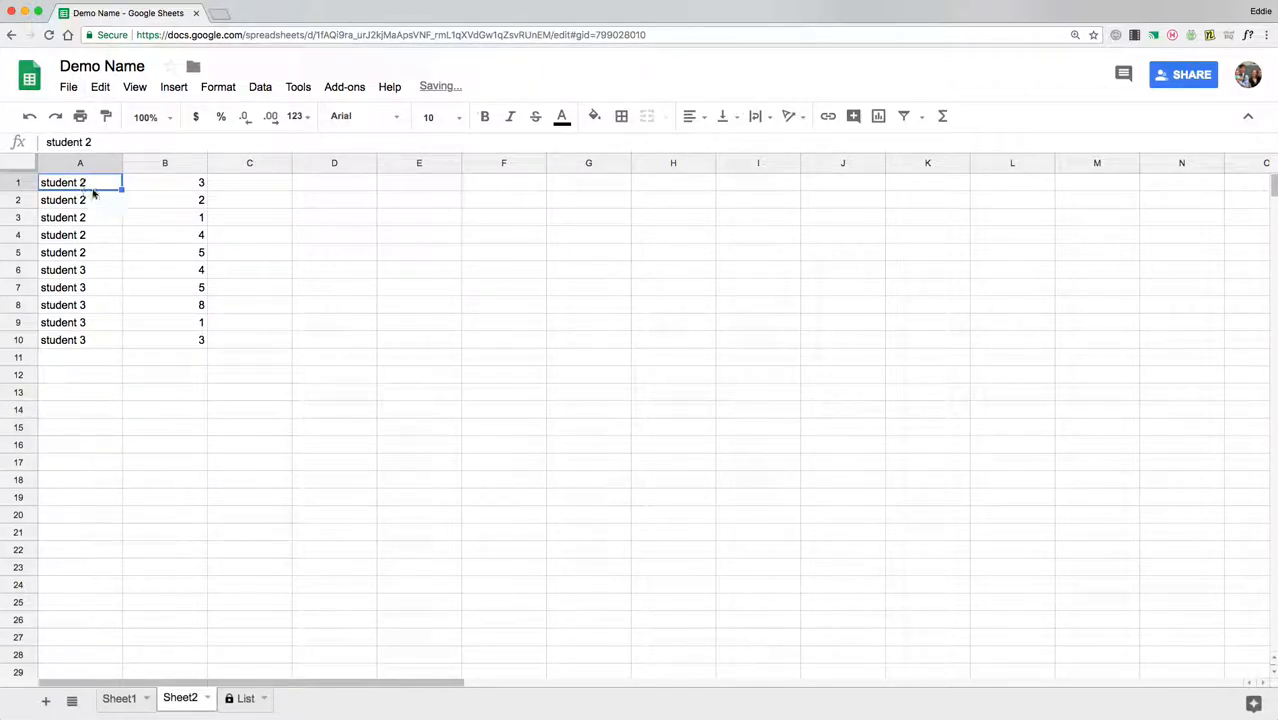
Enter the label Student 2 in cell A12 under the score list.
click(164, 182)
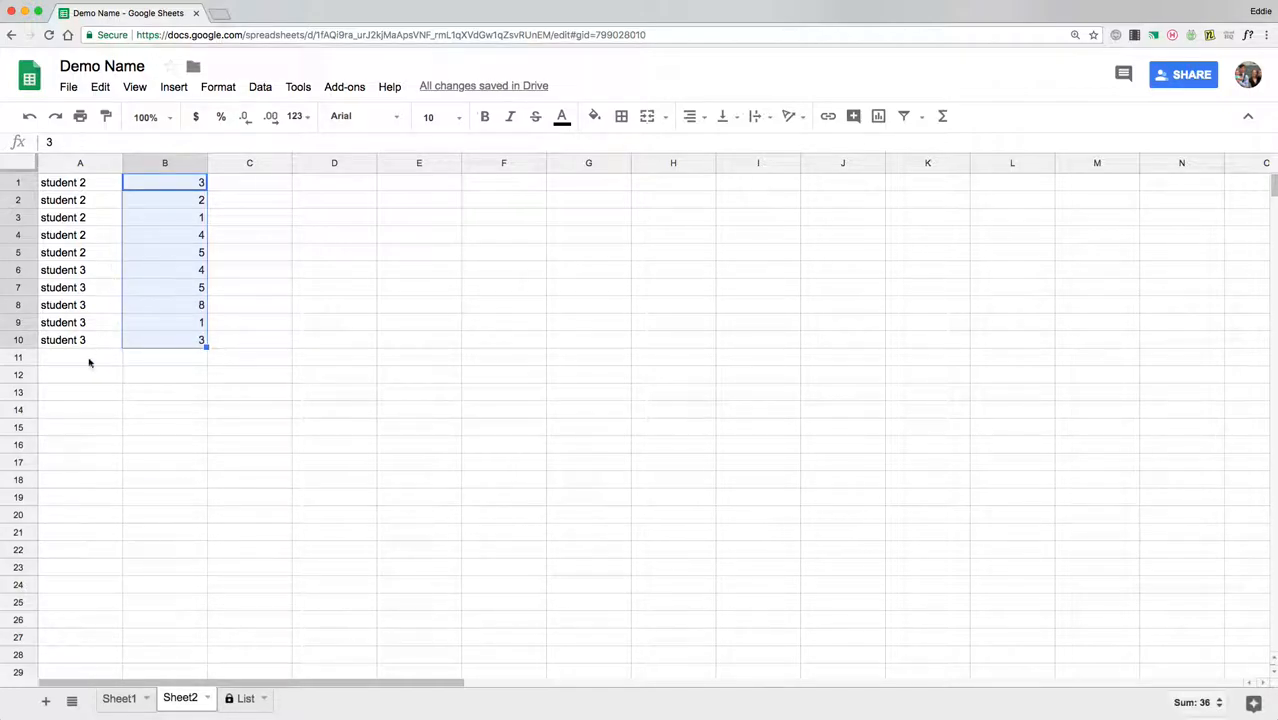
text(S)
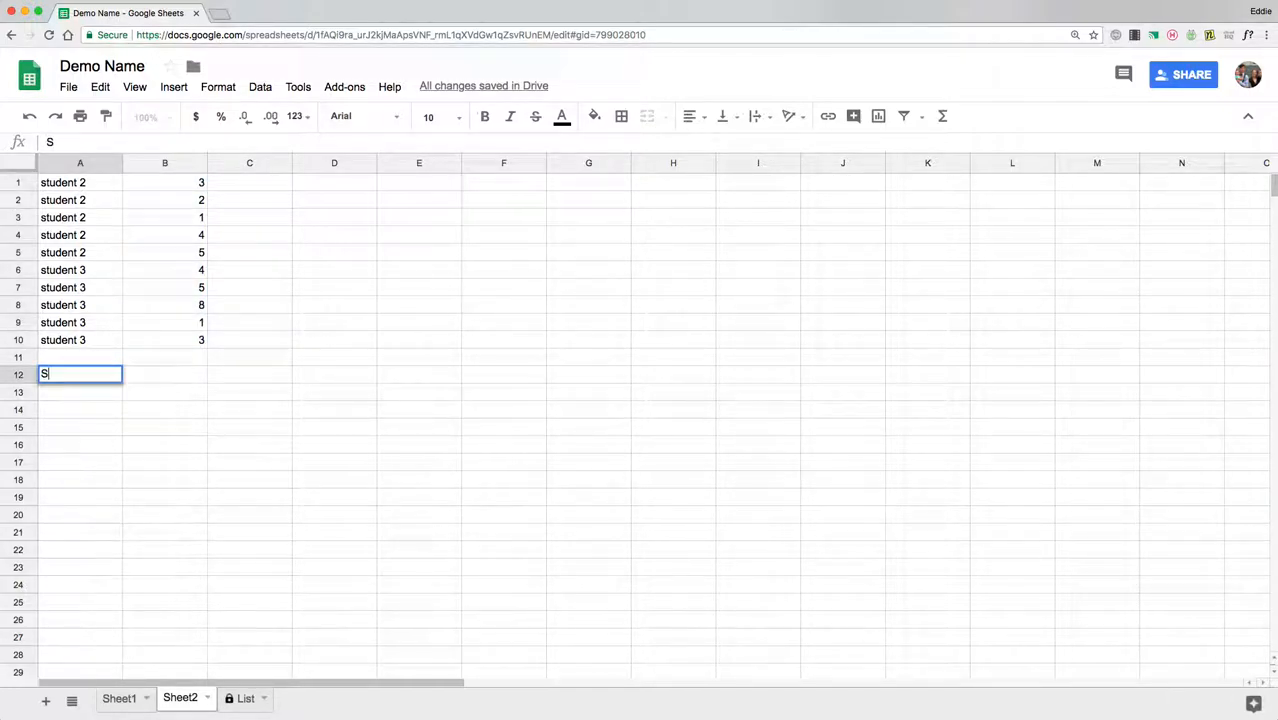
text(tudent 2)
click(166, 374)
text(=)
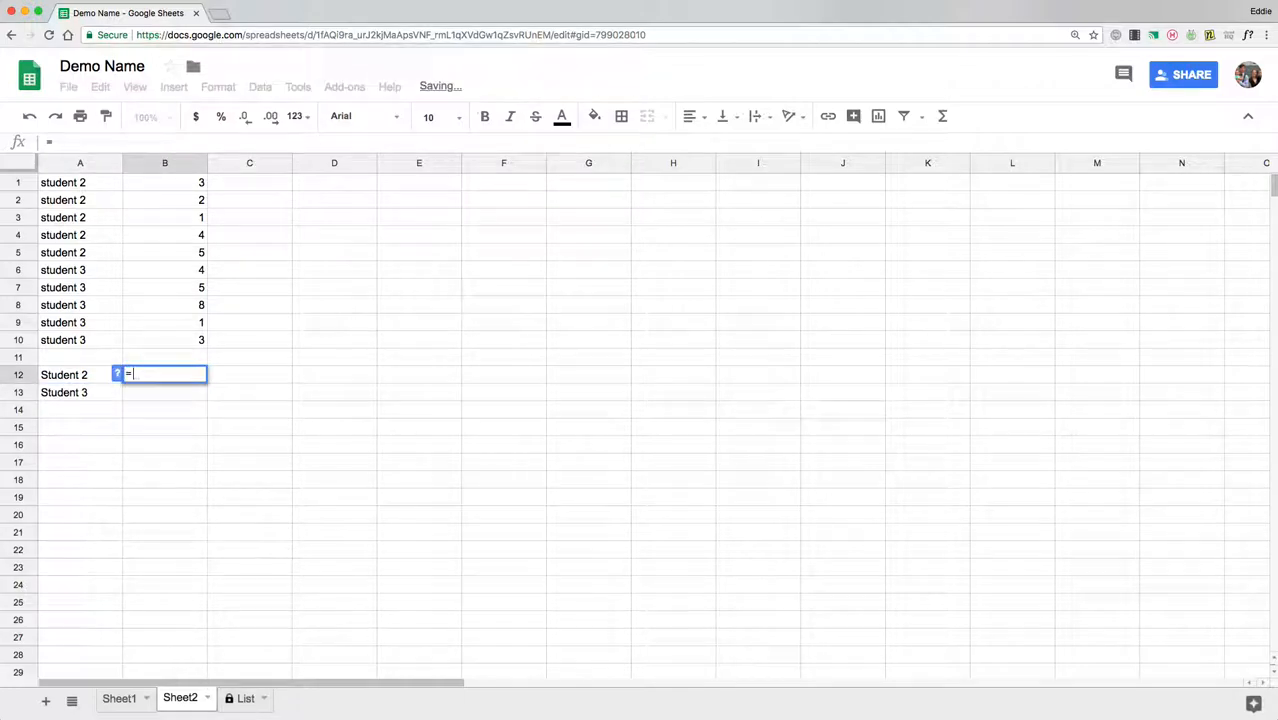
Enter =TRANSPOSE(FILTER(B1:B10,A1:A10=A12)) in B12 so Student 2's scores spread across row 12.
text(T)
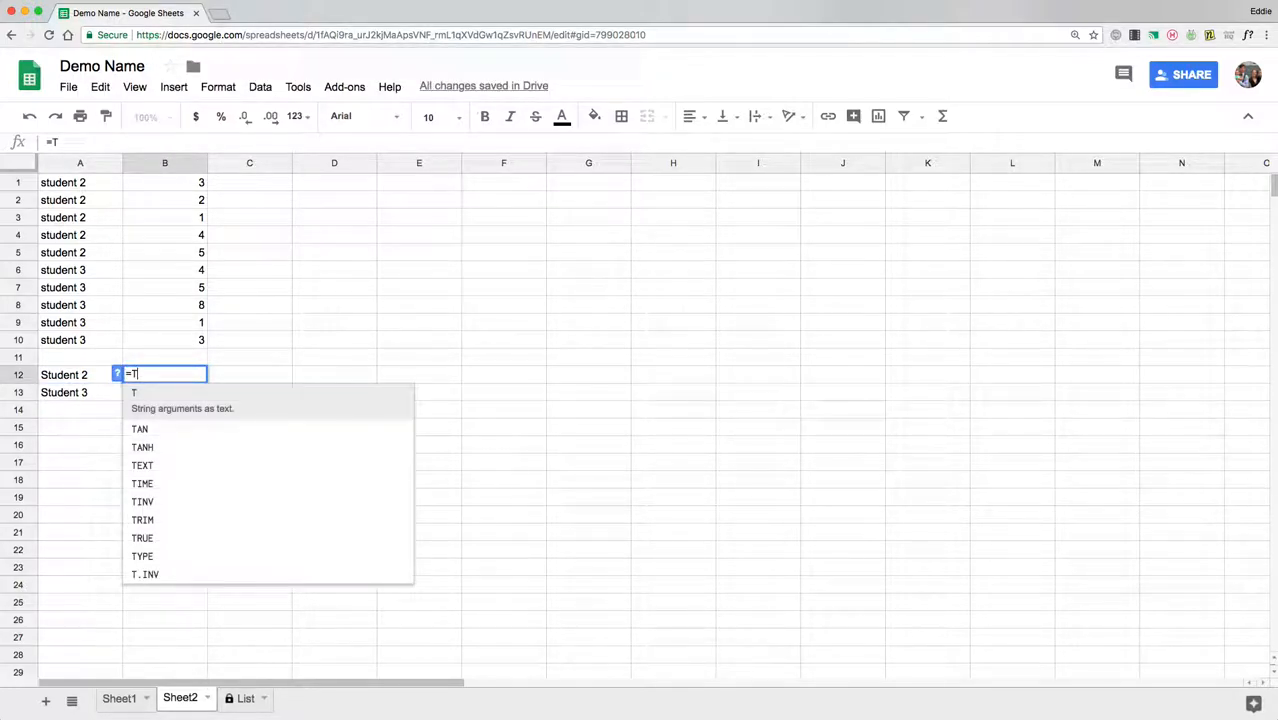
text(RANSPOSE)
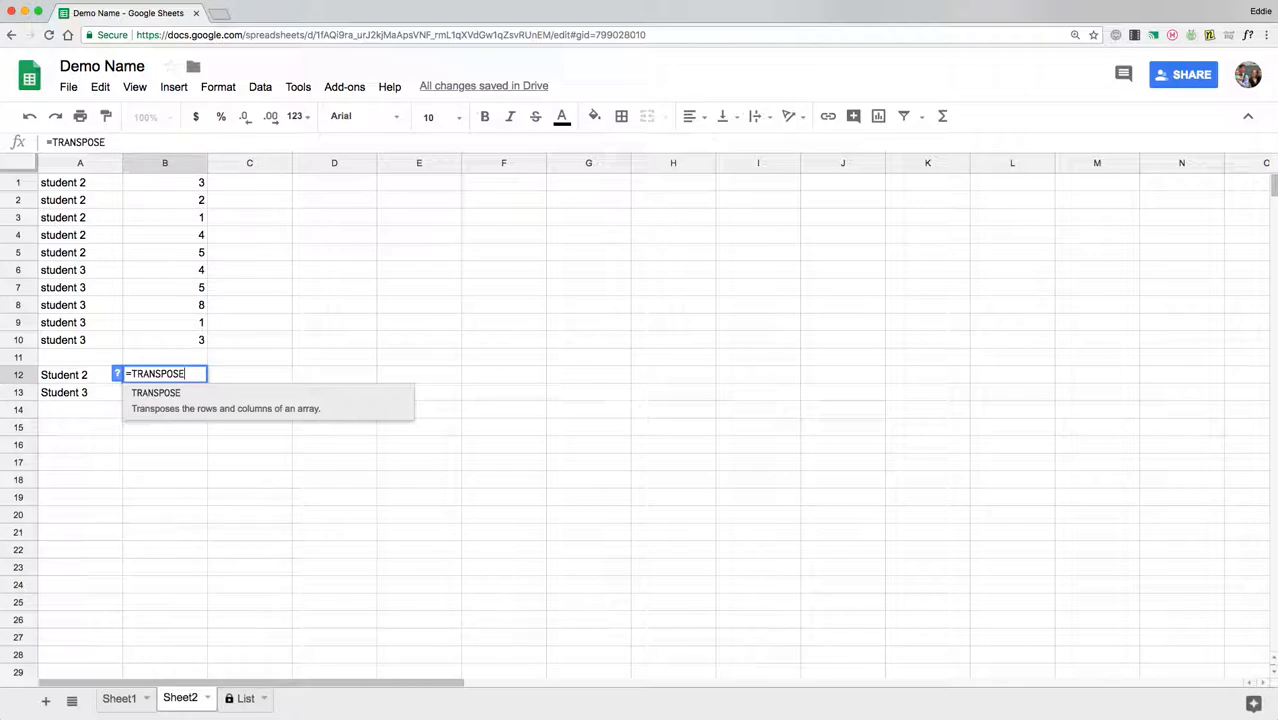
text(()
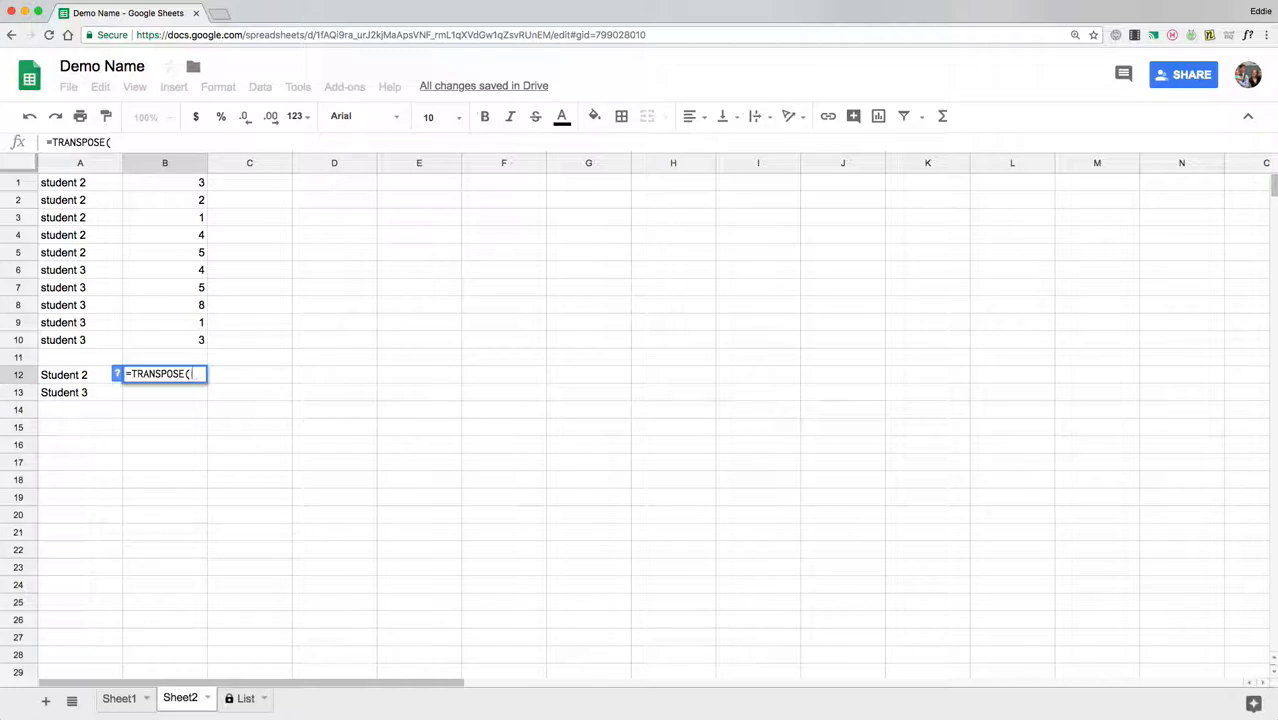
text(FILTER)
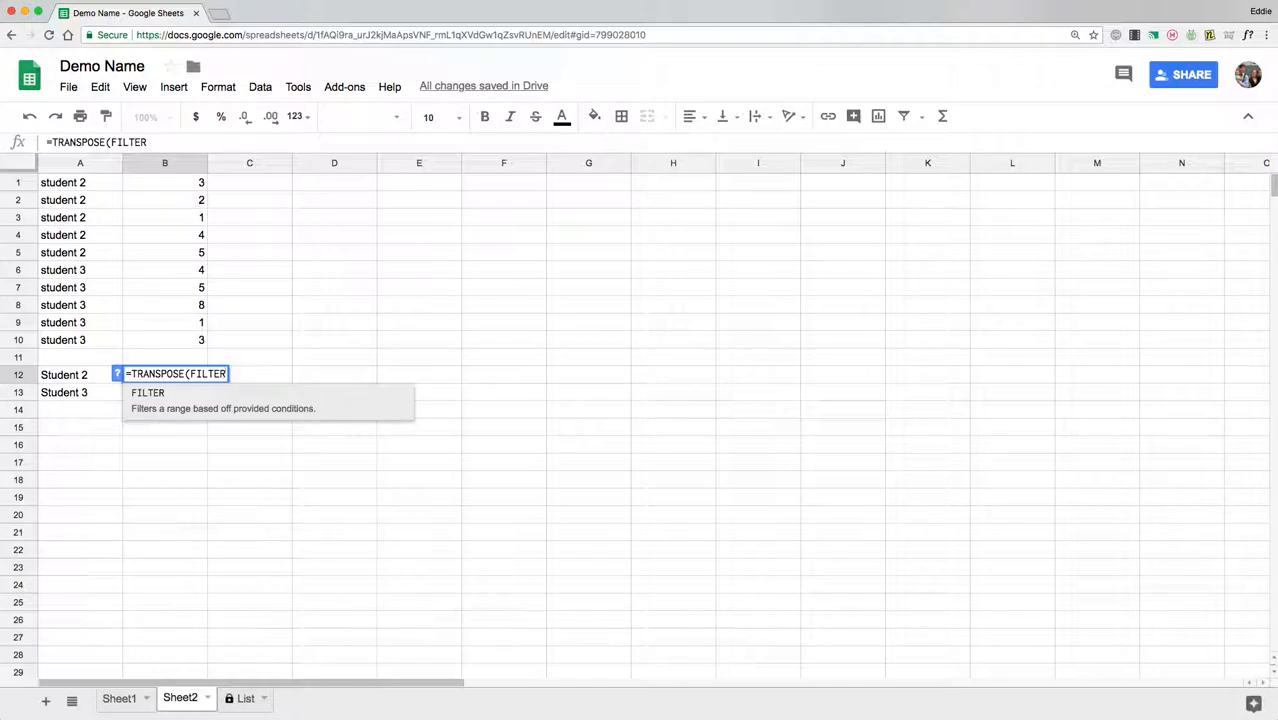
text(()
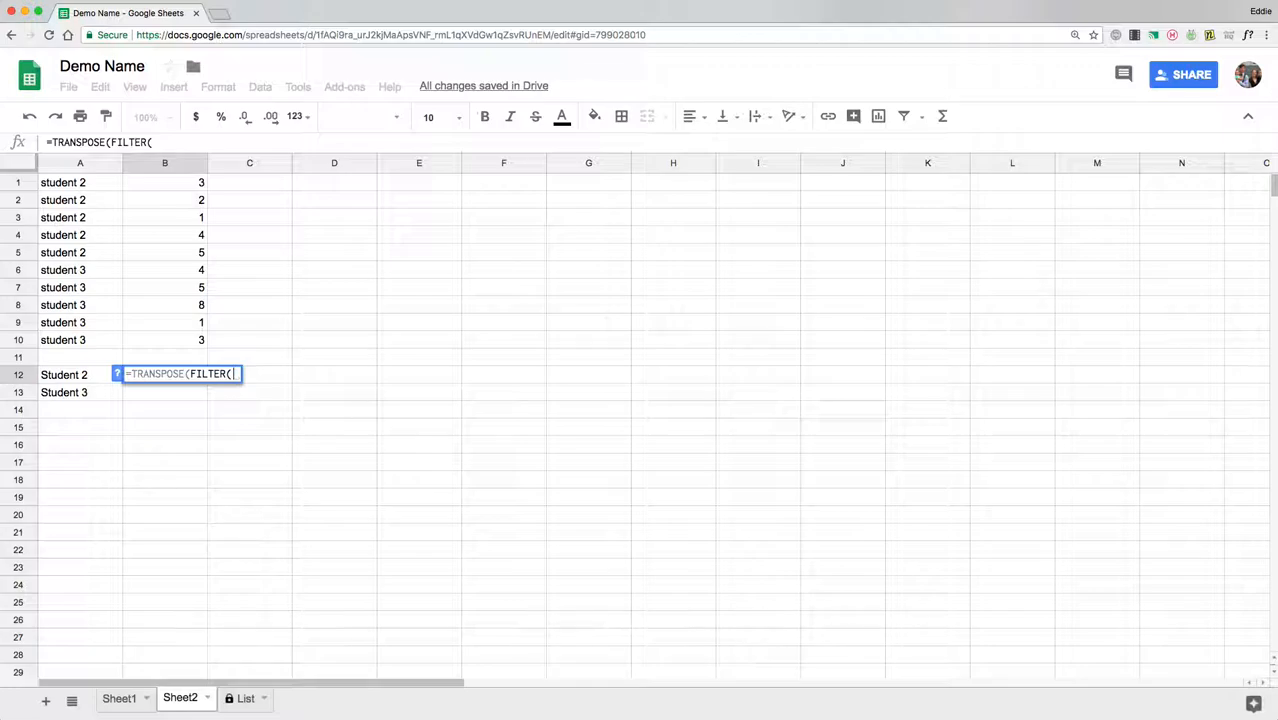
drag(164, 182, 164, 340)
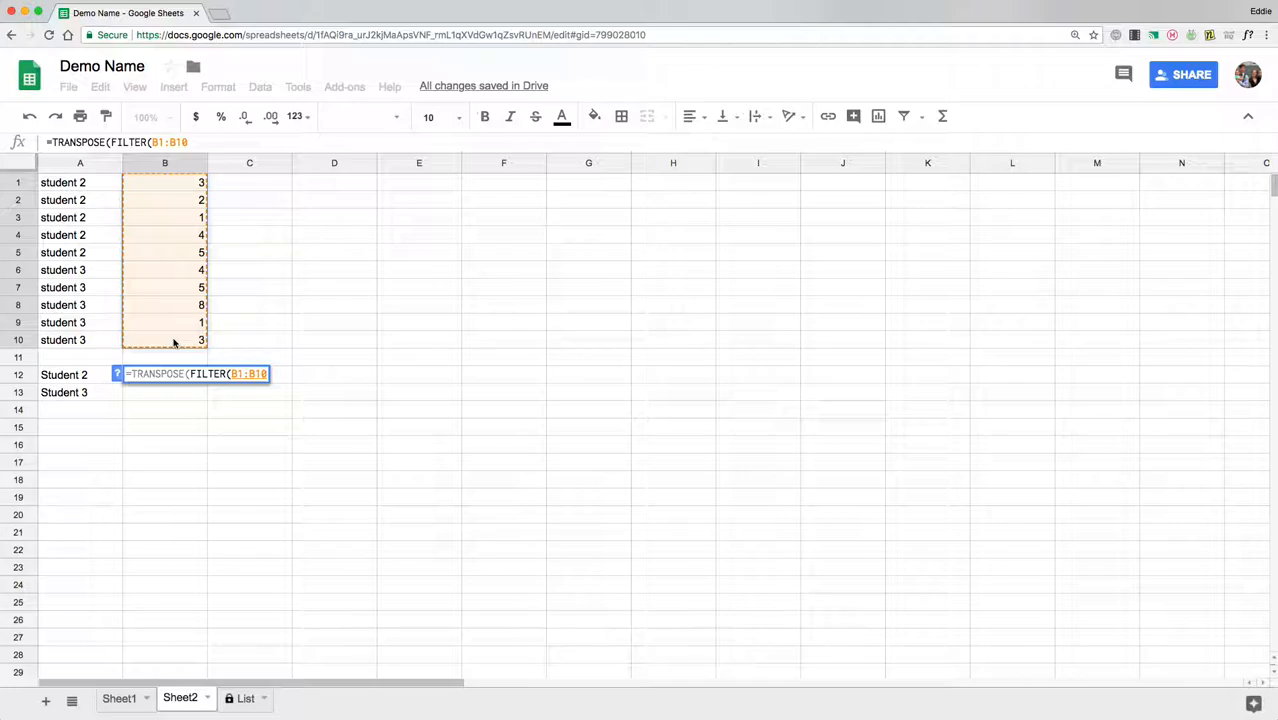
text(,)
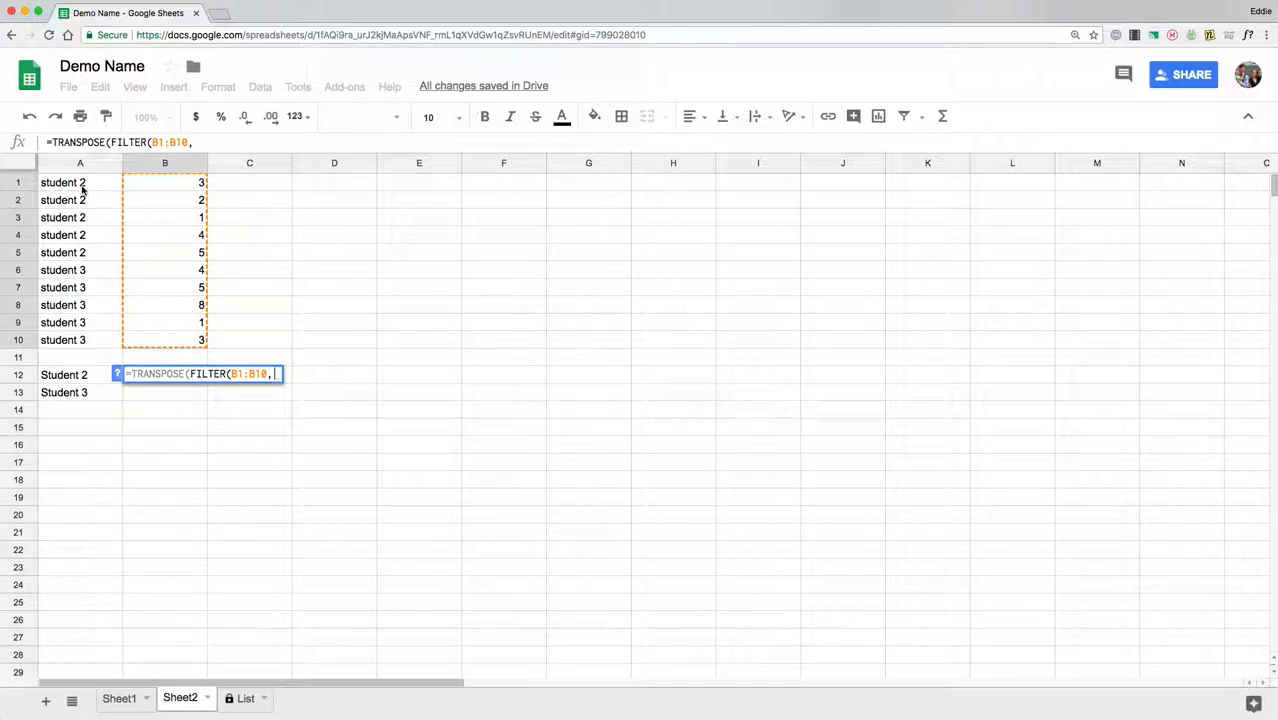
drag(80, 182, 80, 340)
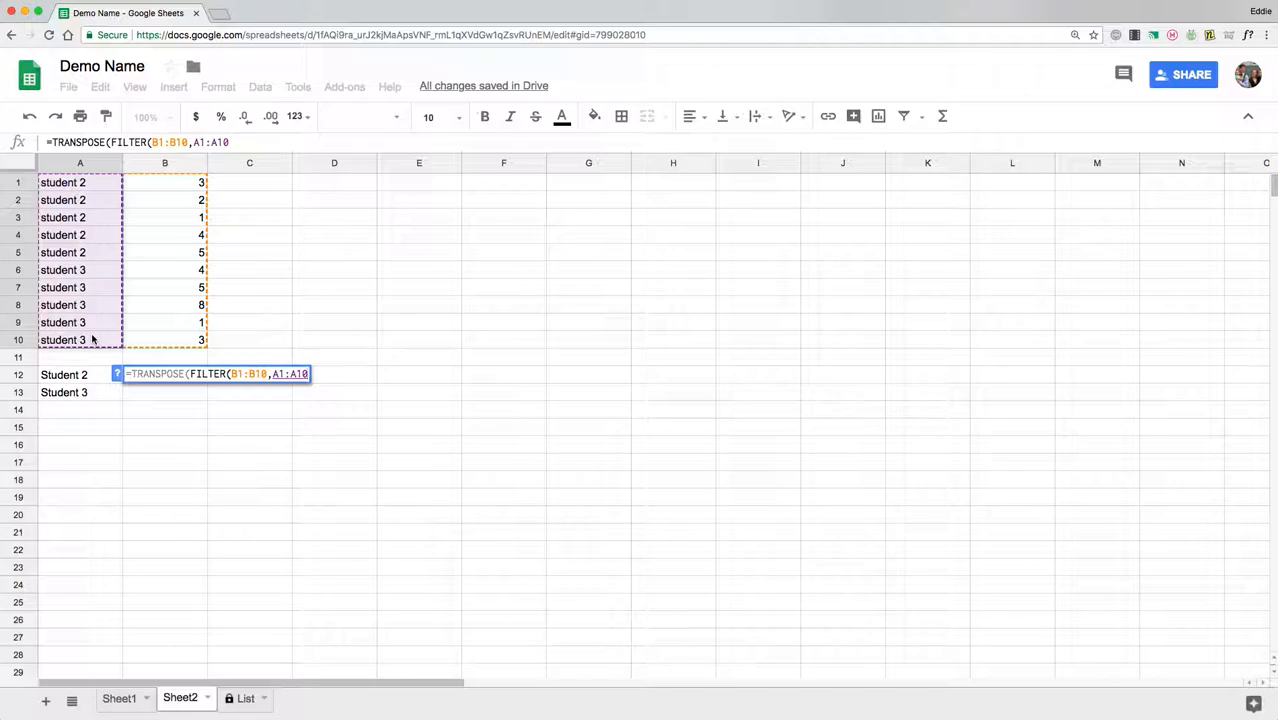
text(=)
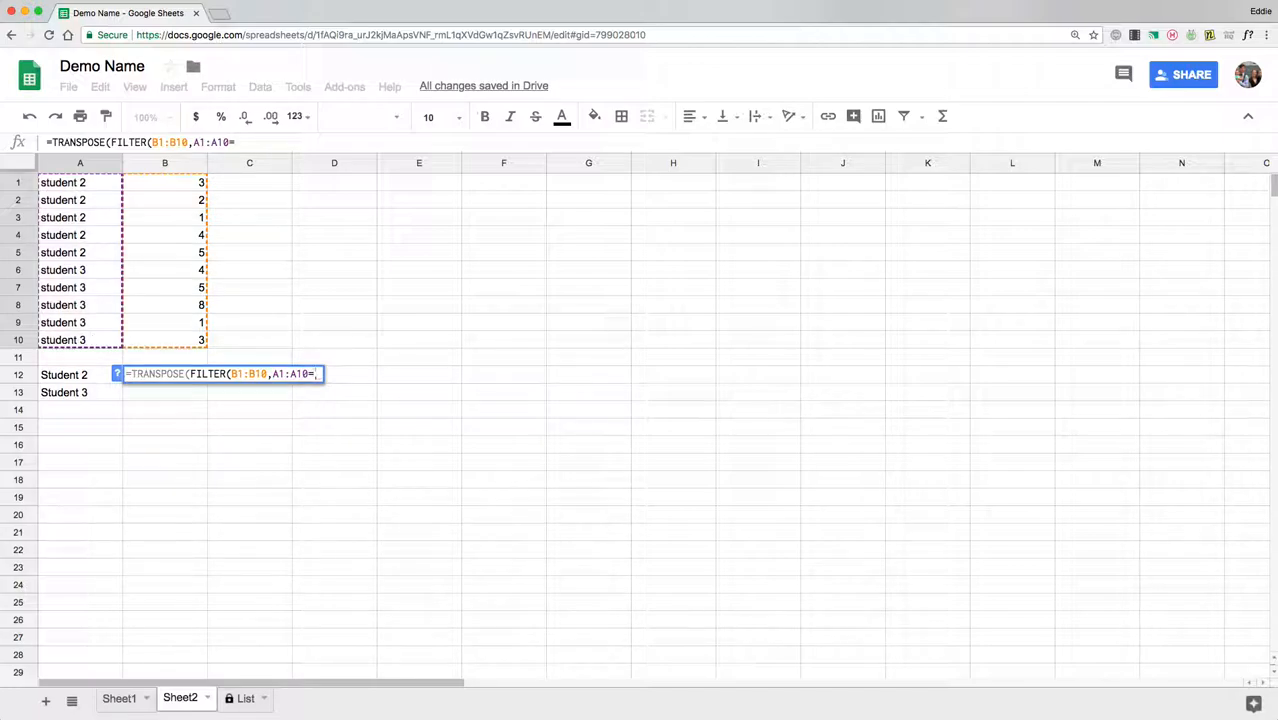
click(80, 374)
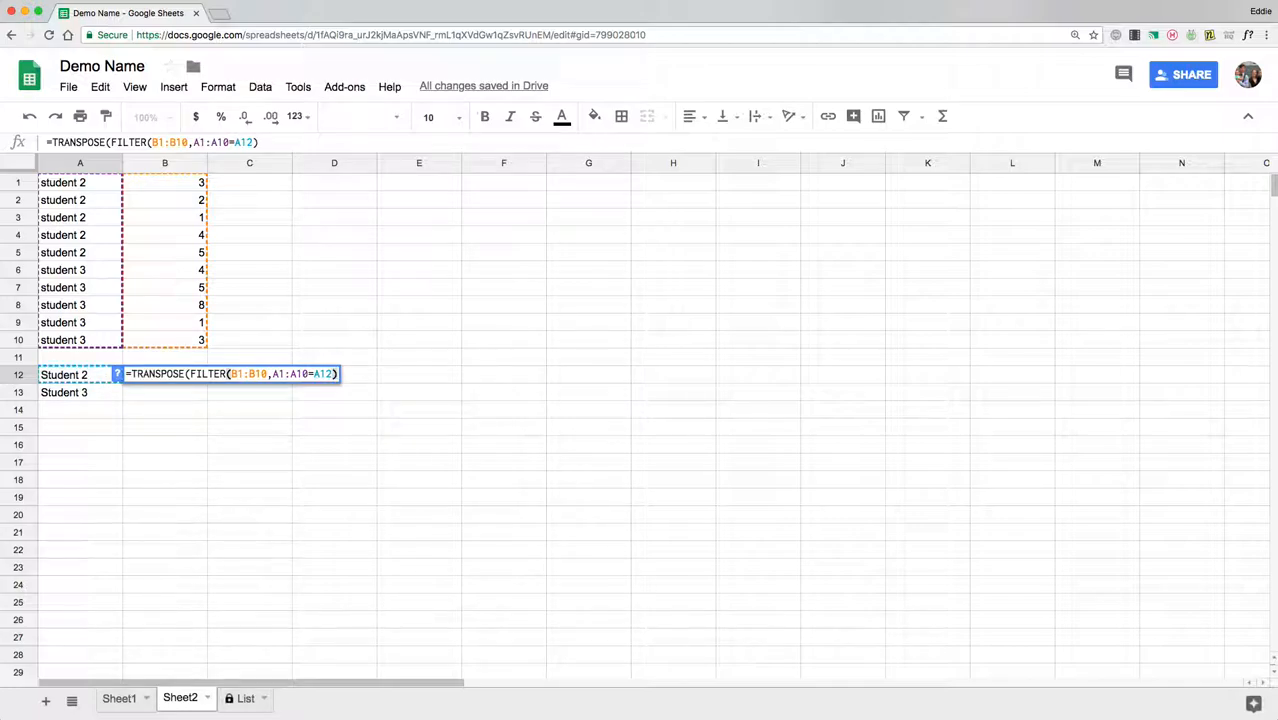
text())
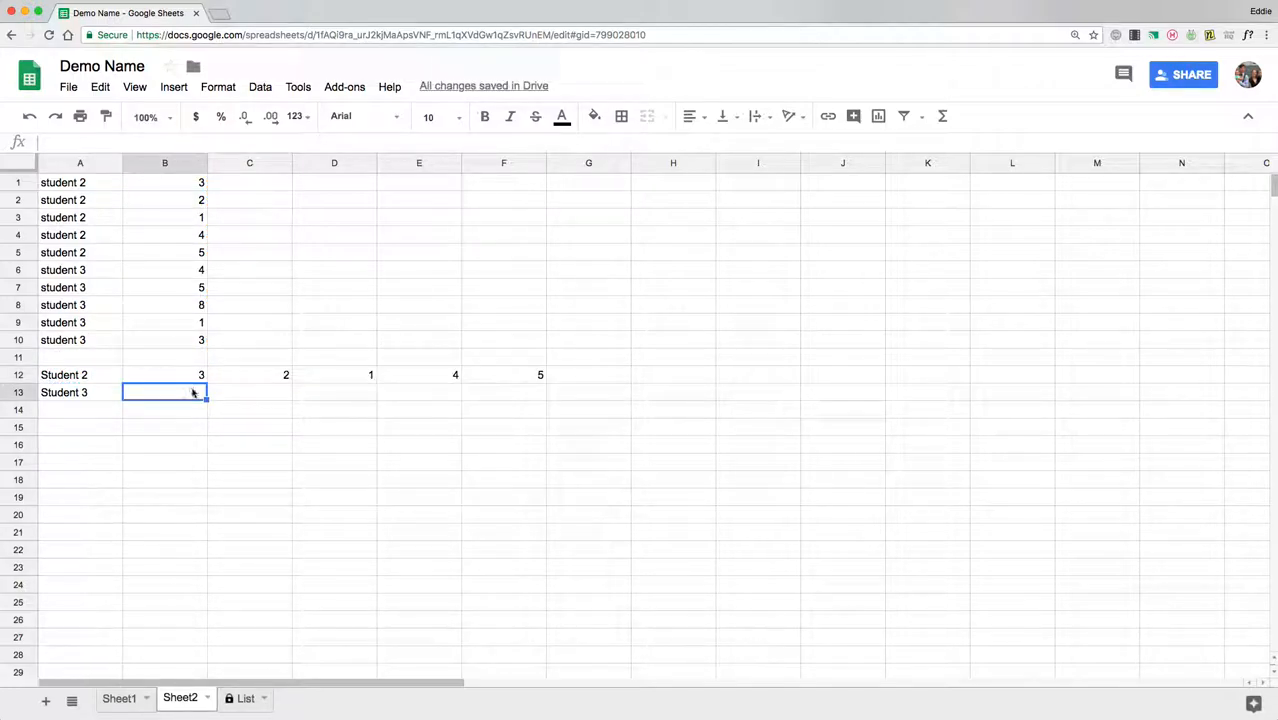
Copy the B12 formula down to B13 so Student 3's scores fill row 13.
click(164, 374)
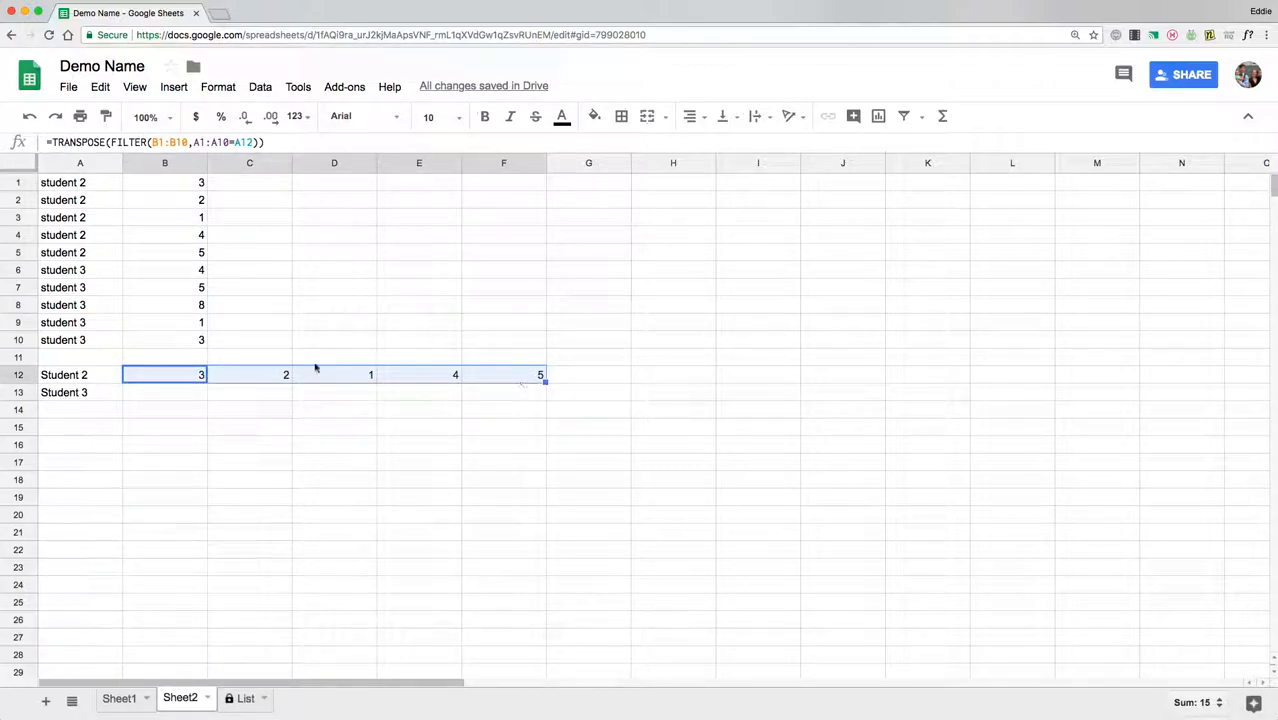
mouse_move(370, 384)
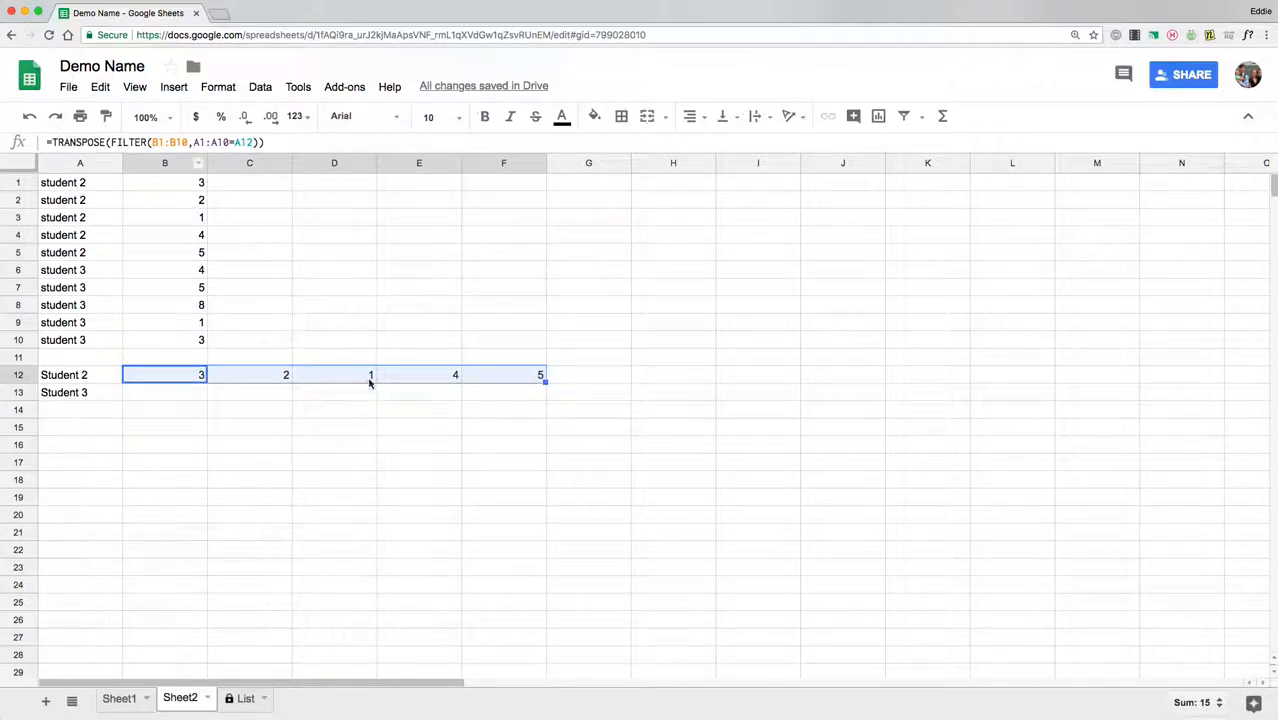
click(164, 376)
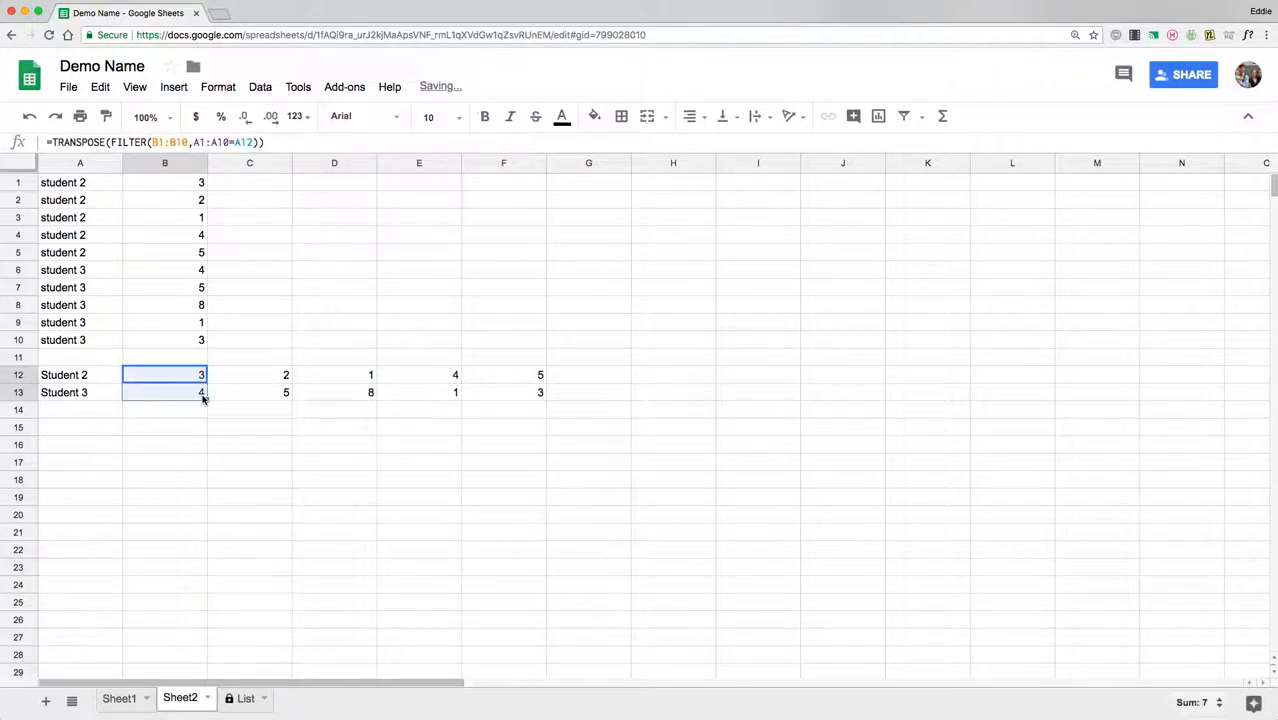
click(164, 340)
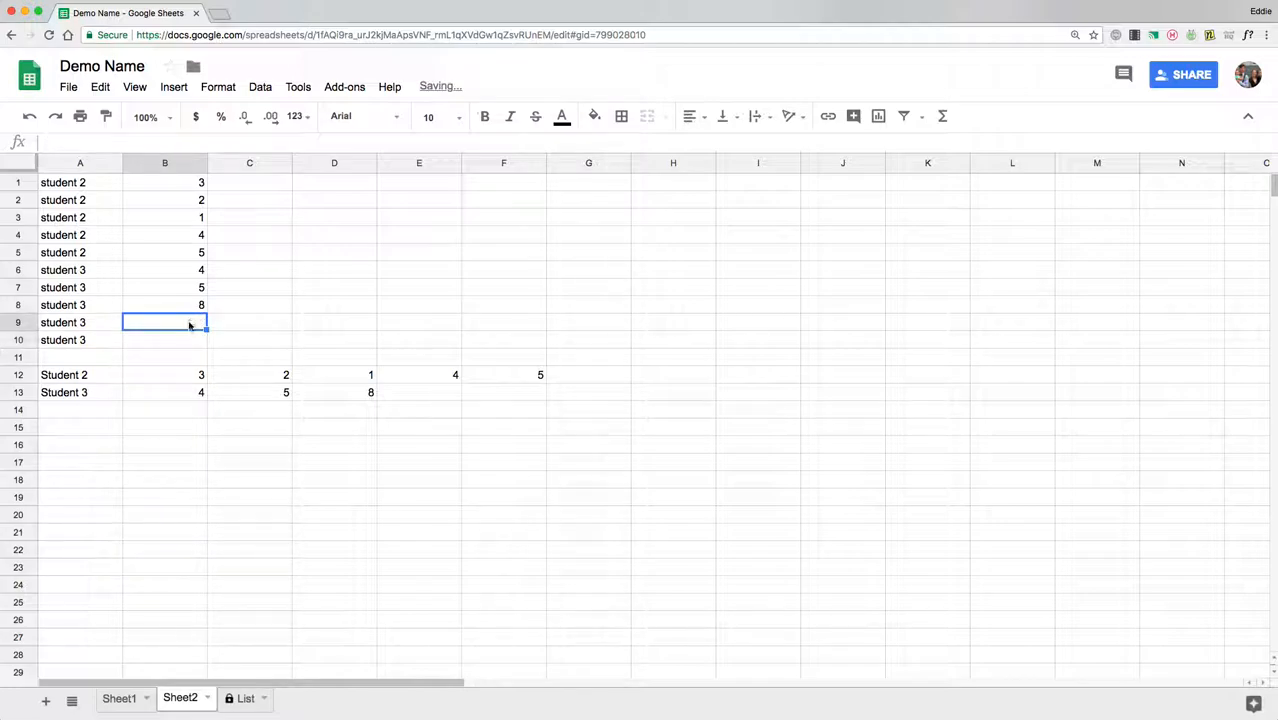
Change Student 3's source score in B9 to 9, updating row 13.
click(164, 304)
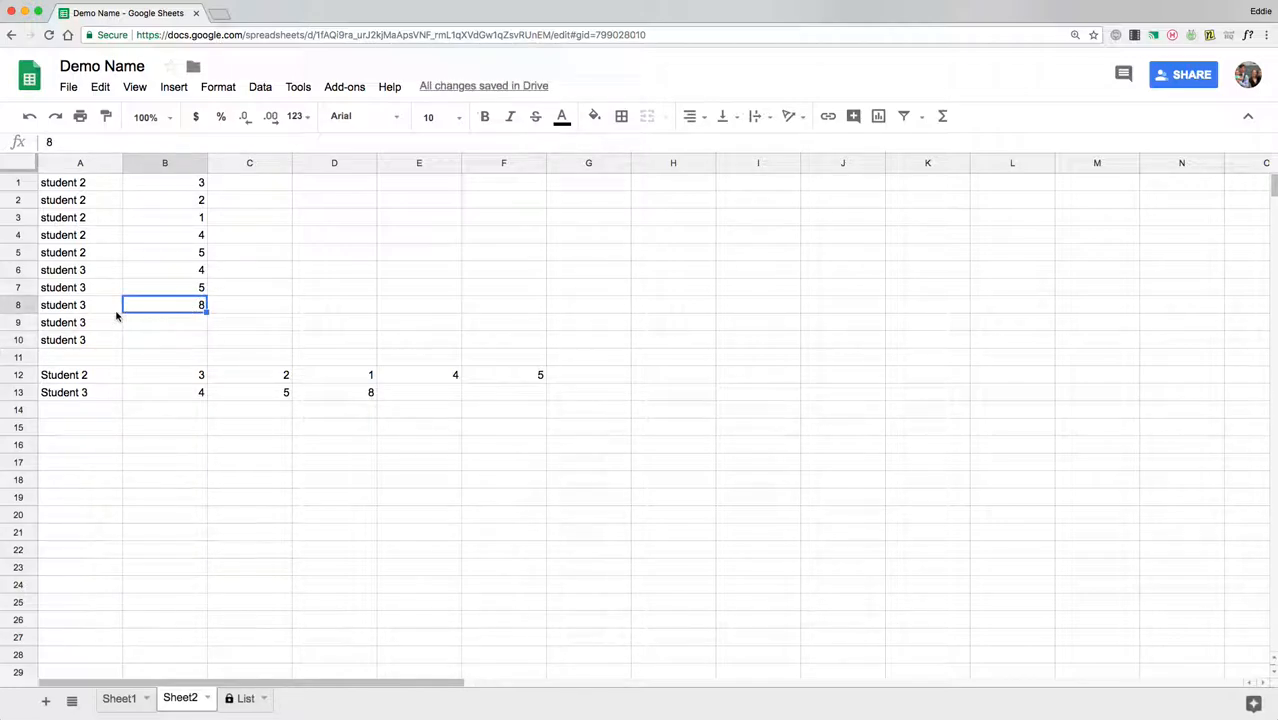
text(9)
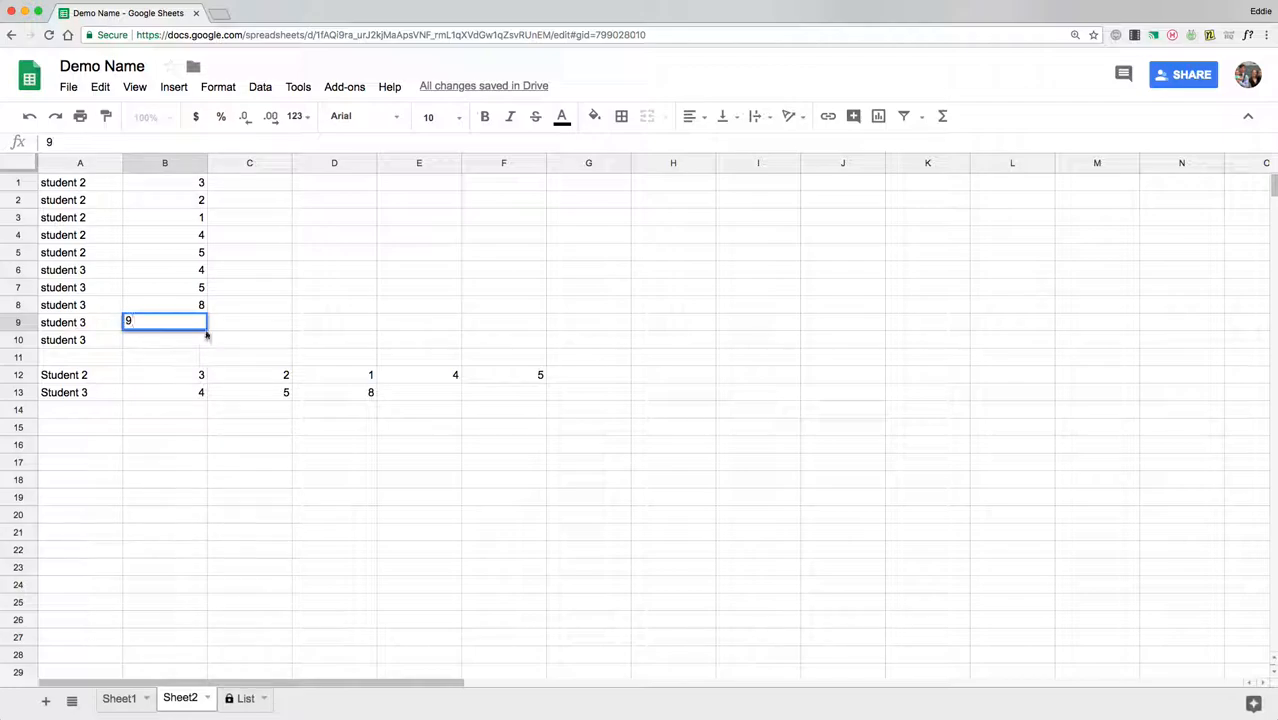
text(9)
click(166, 340)
text(10)
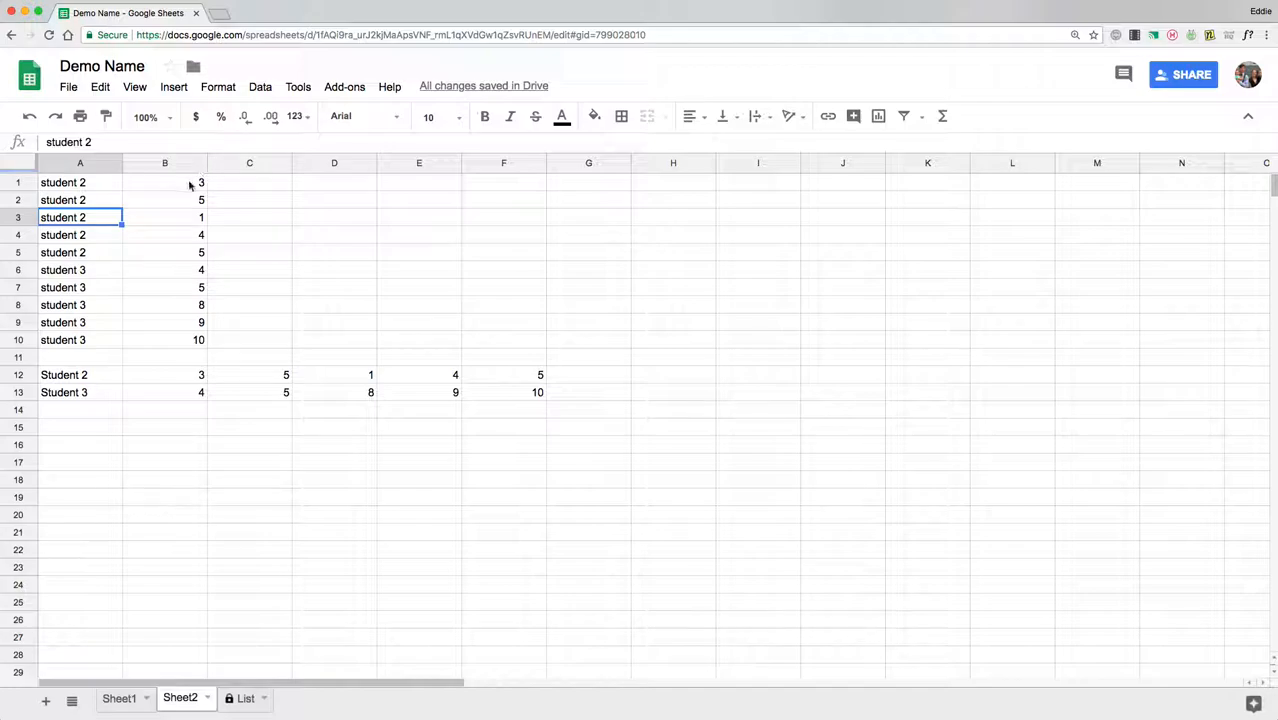
click(80, 374)
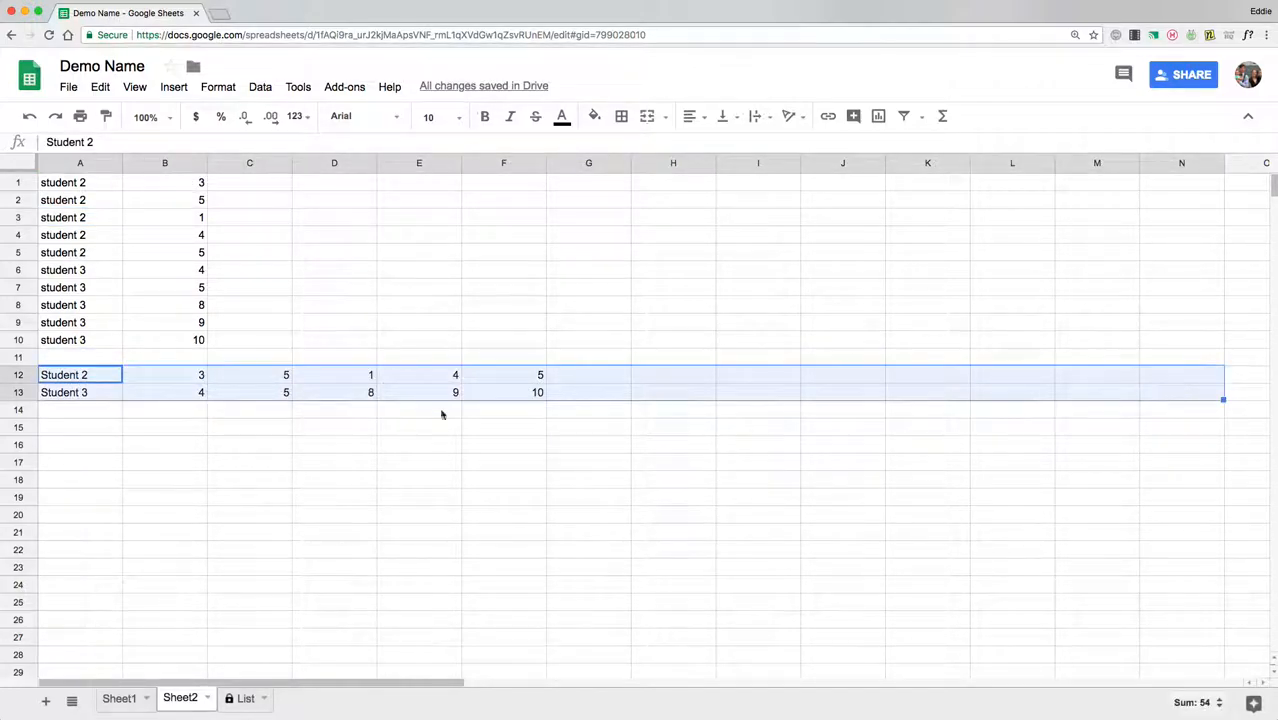
double_click(164, 374)
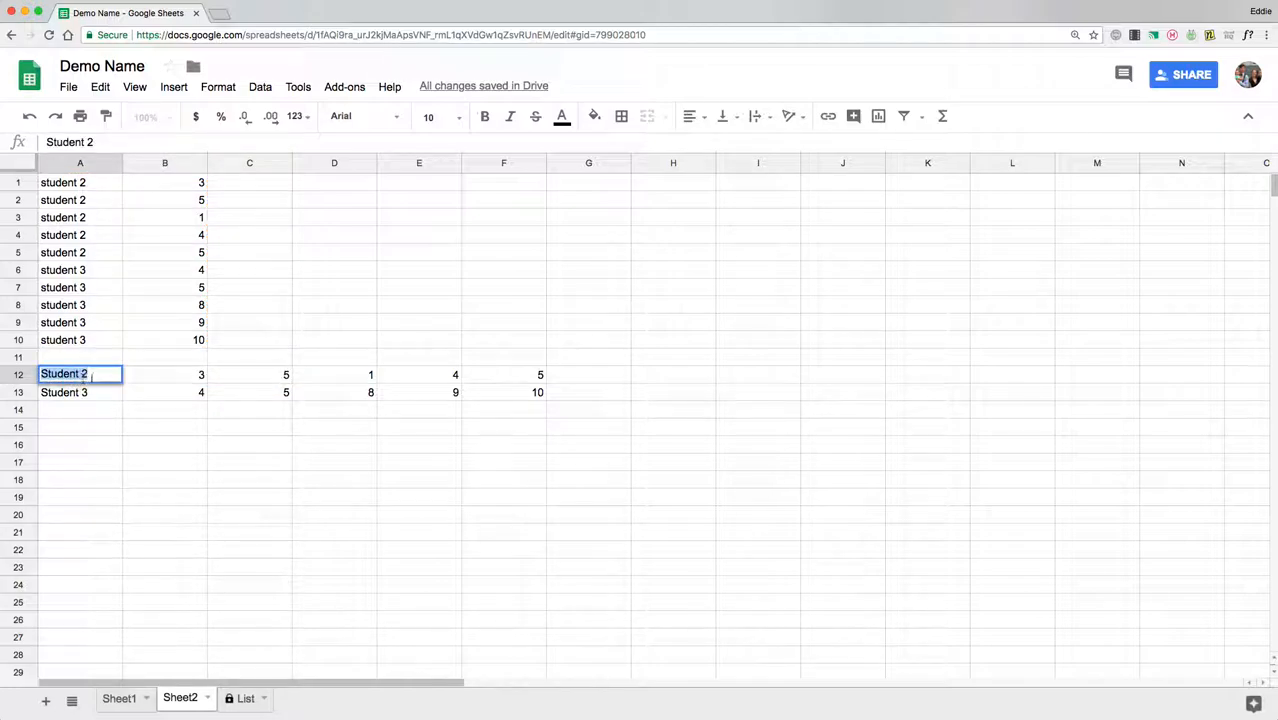
click(80, 182)
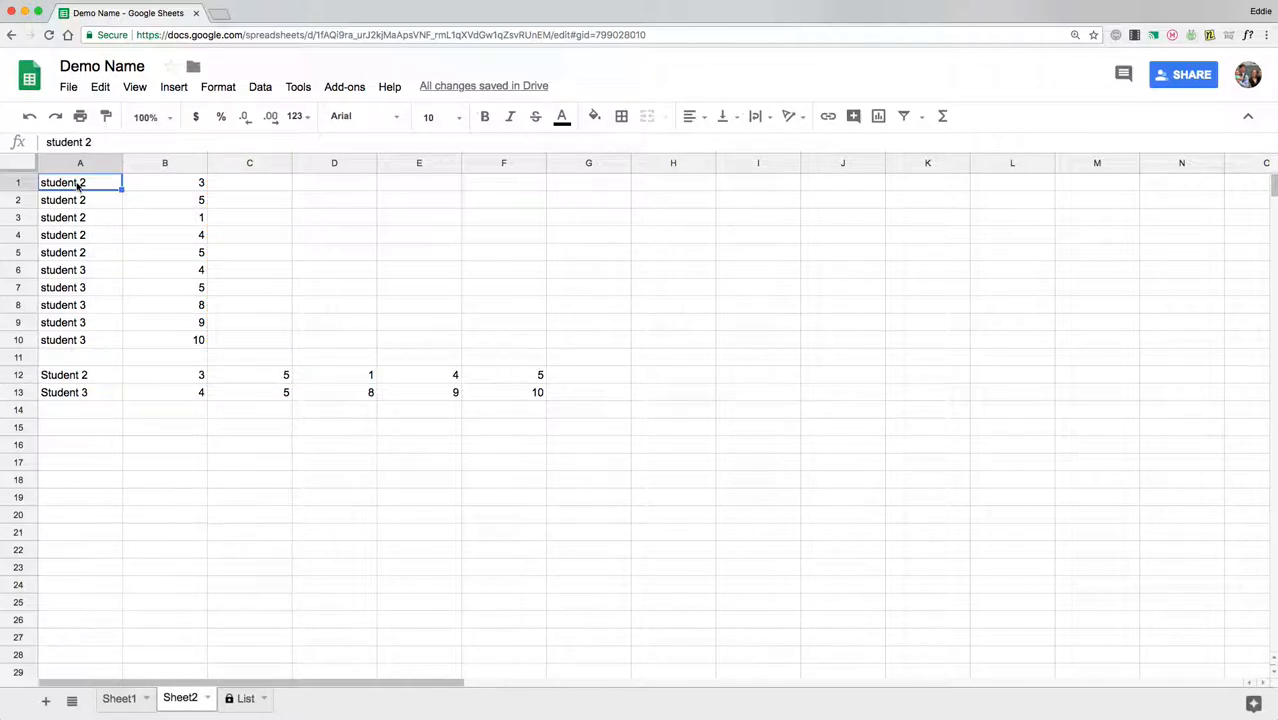
click(164, 374)
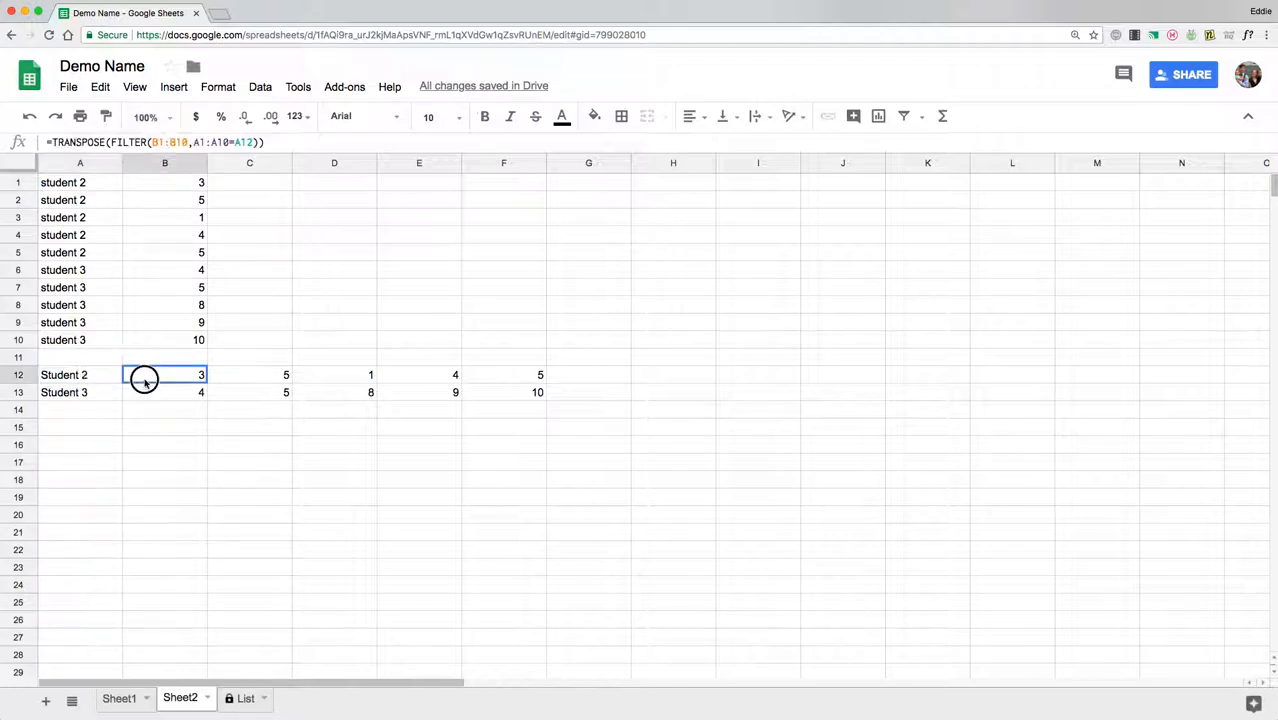
double_click(164, 374)
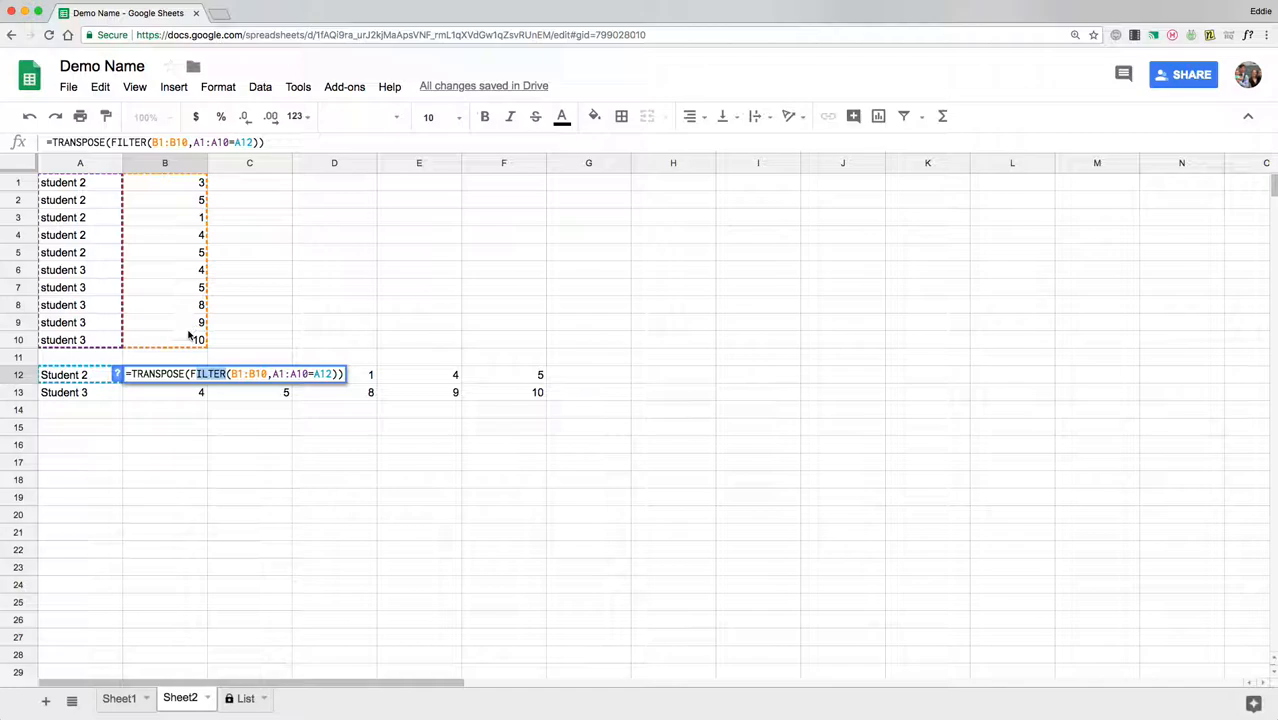
mouse_move(176, 248)
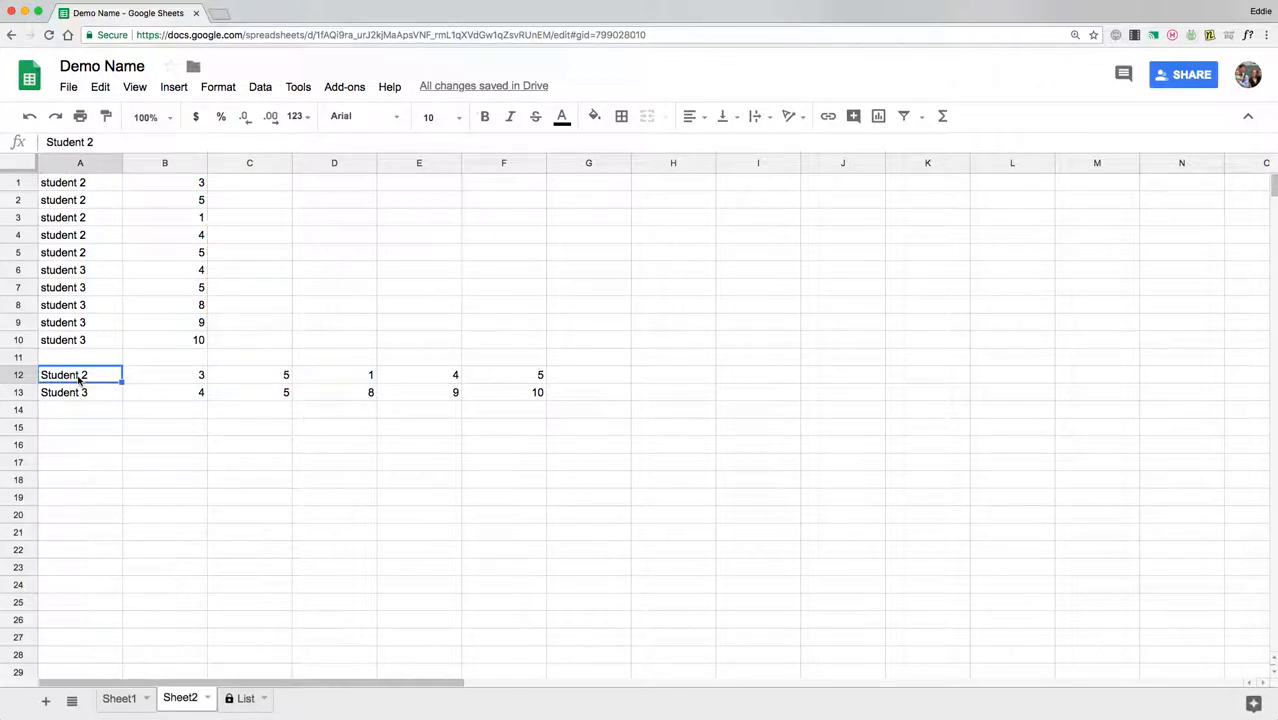
click(70, 374)
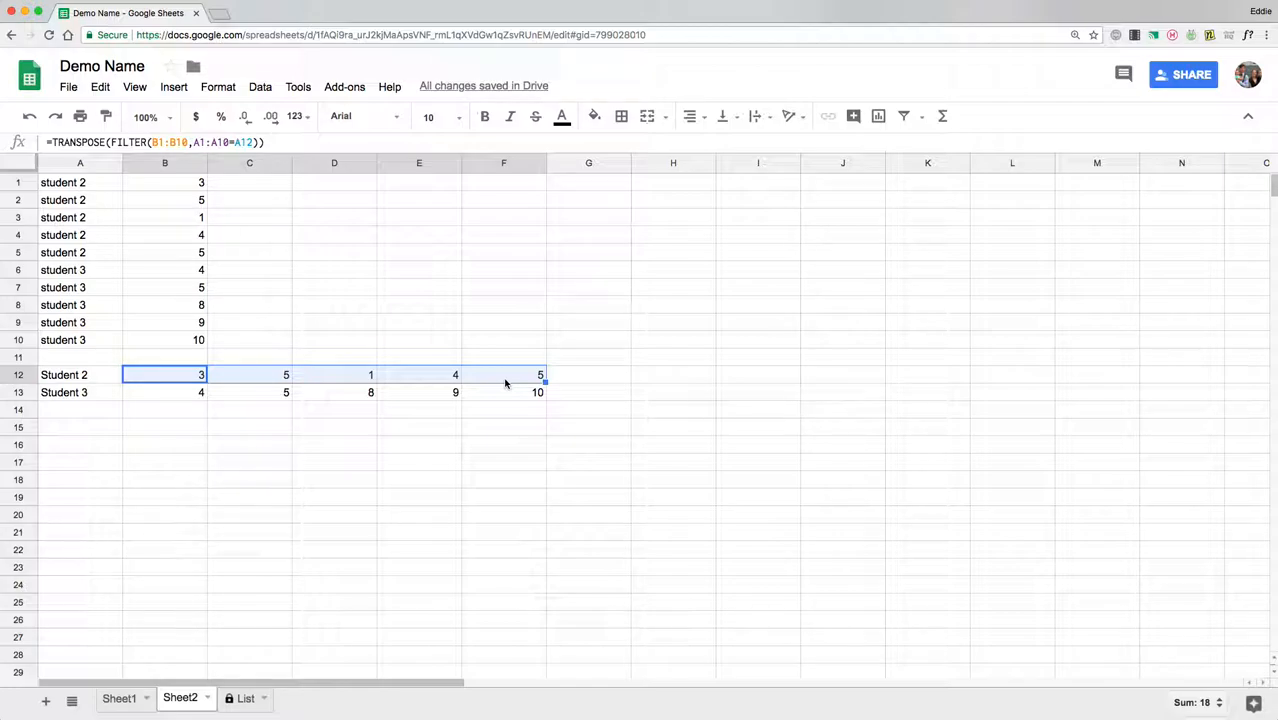
mouse_move(500, 374)
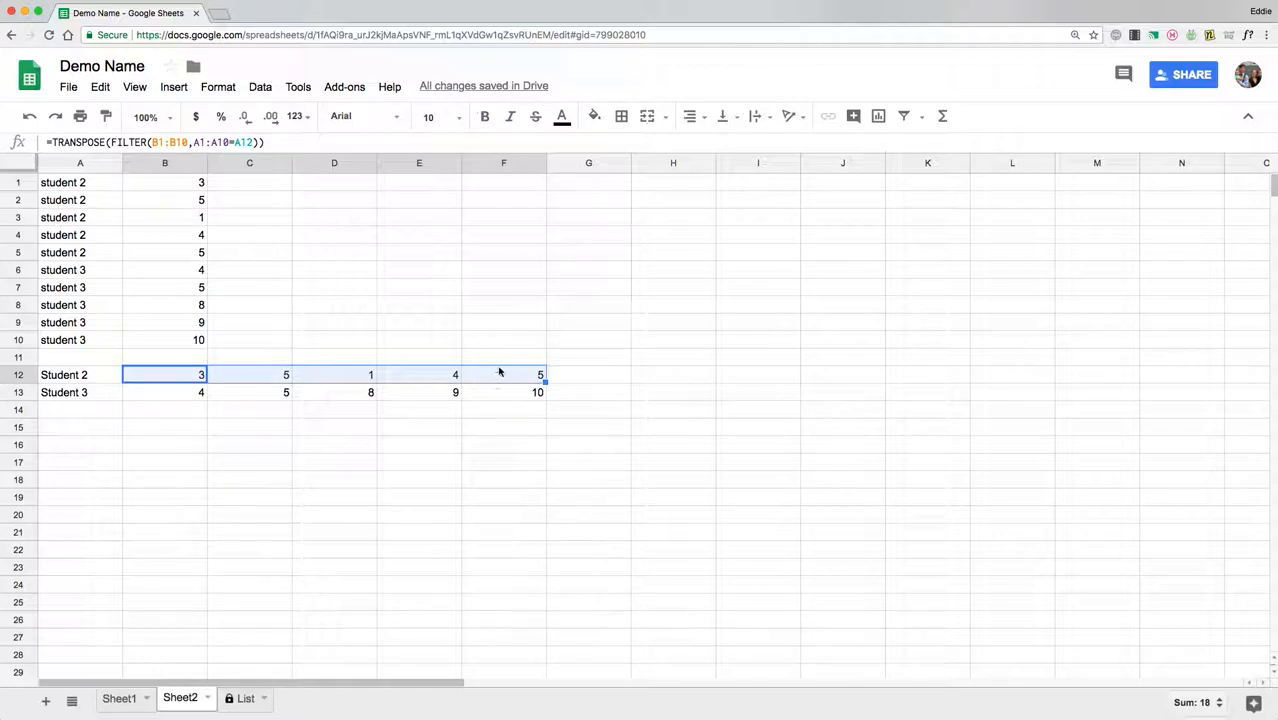